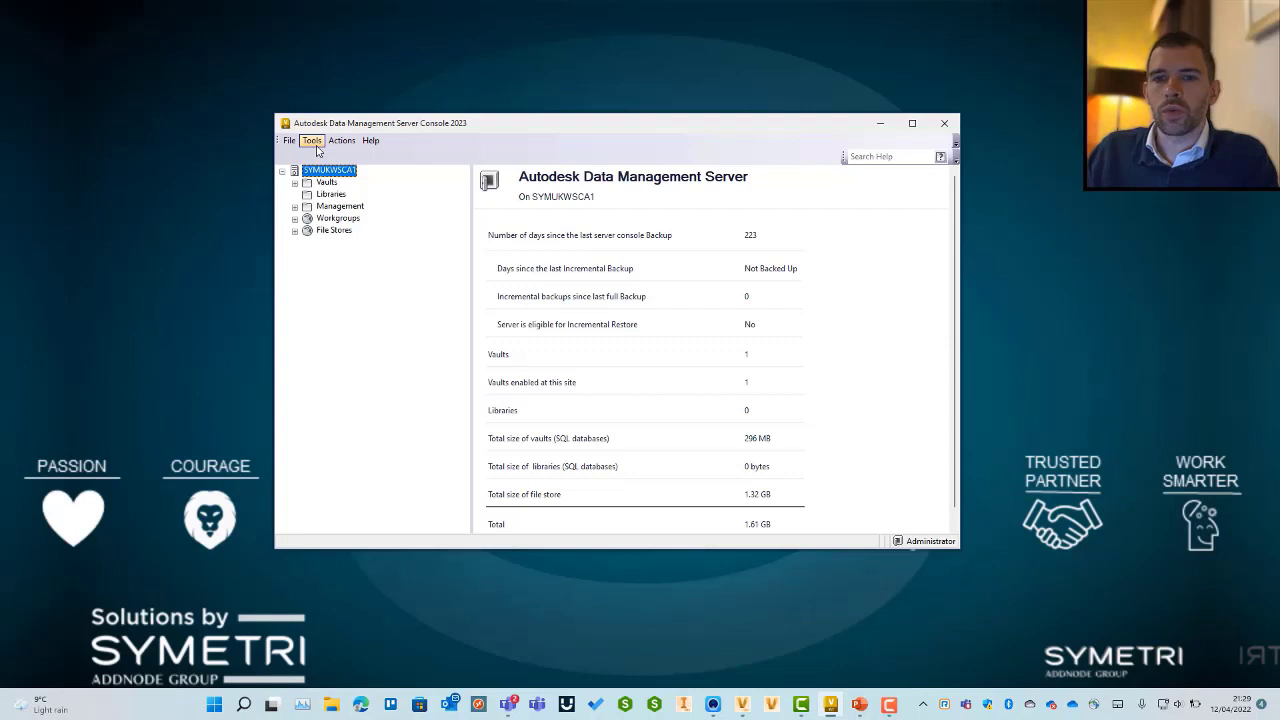
# - Bring up the Manage Vault Gateway window listing the local gateway's host, region and status
pyautogui.click(312, 140)
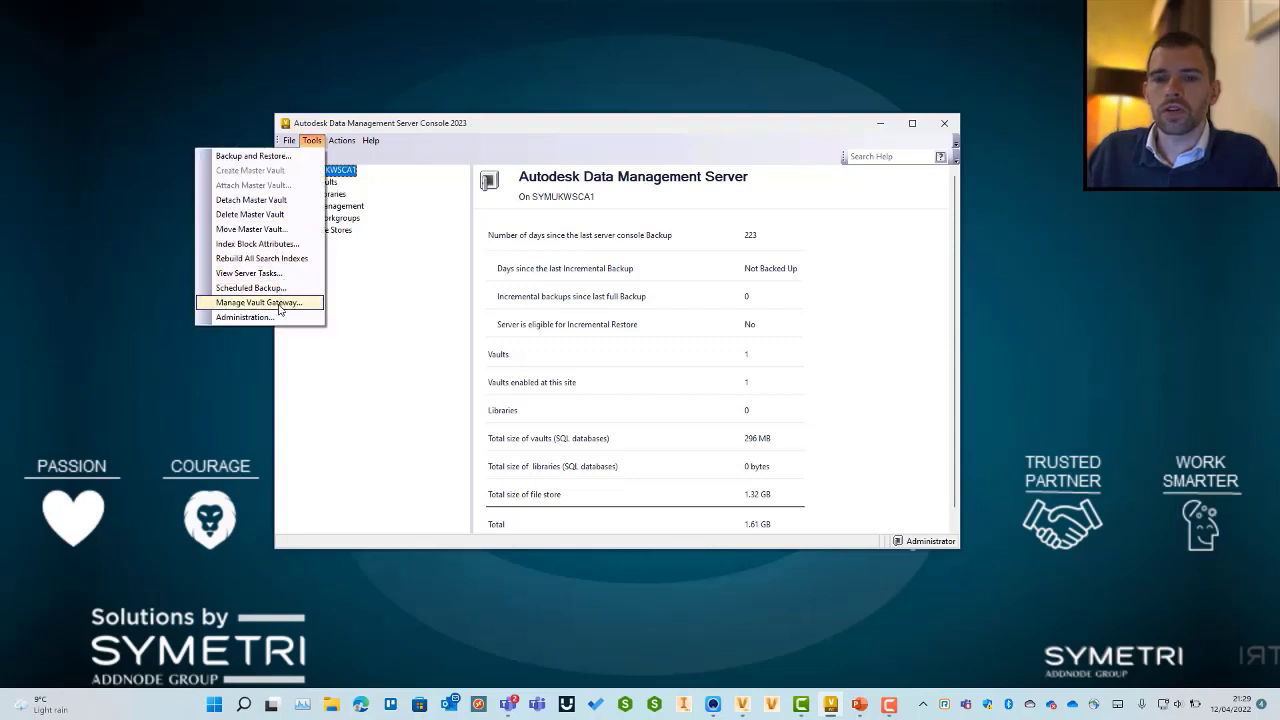
pyautogui.click(260, 302)
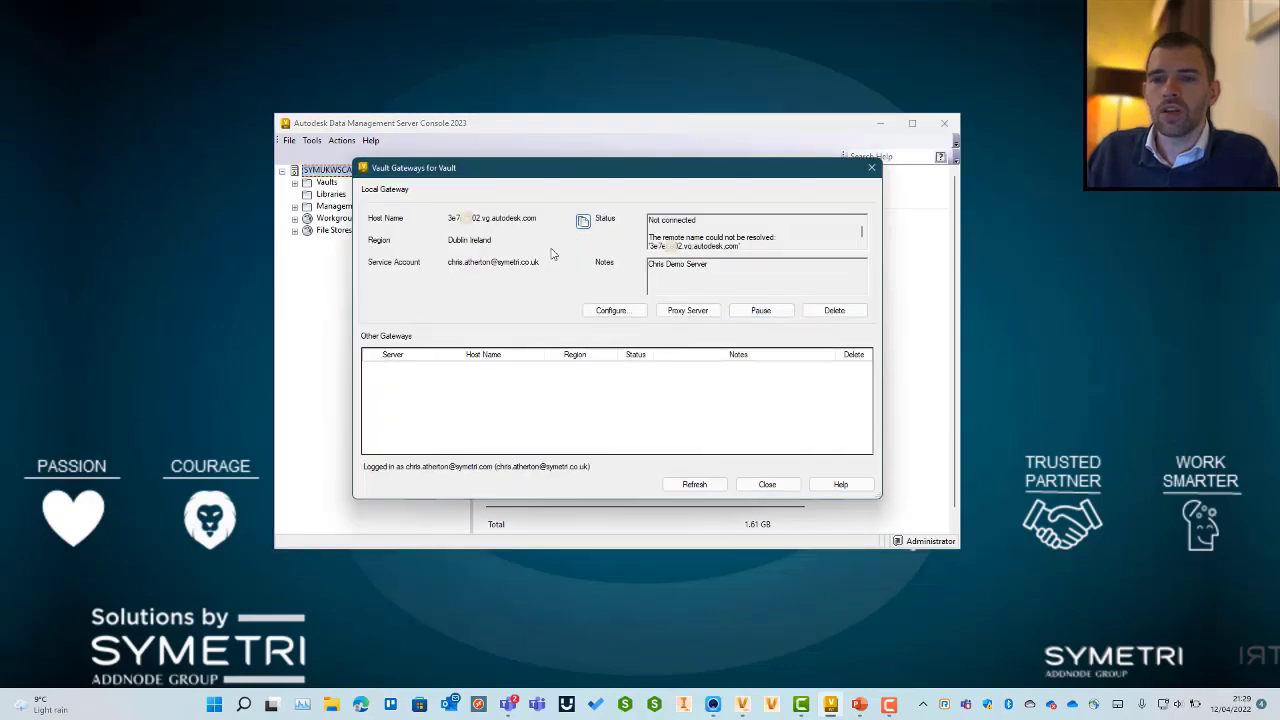
pyautogui.moveTo(576, 316)
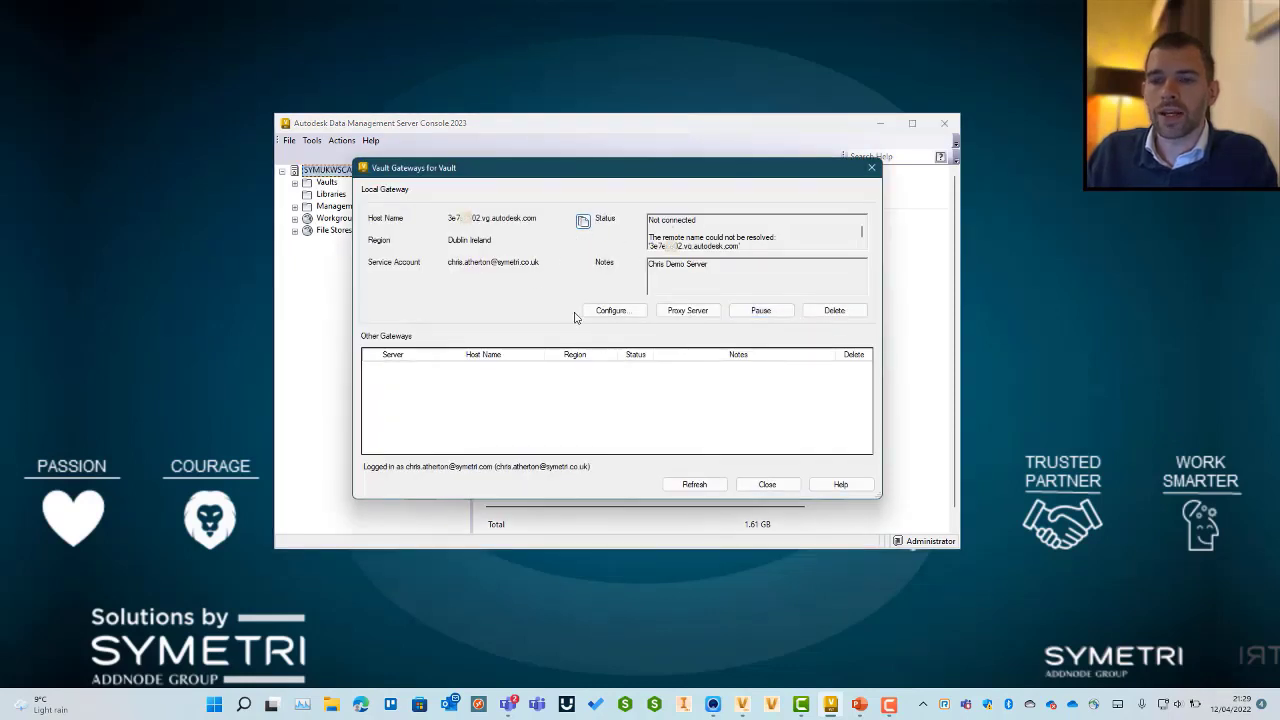
pyautogui.moveTo(588, 468)
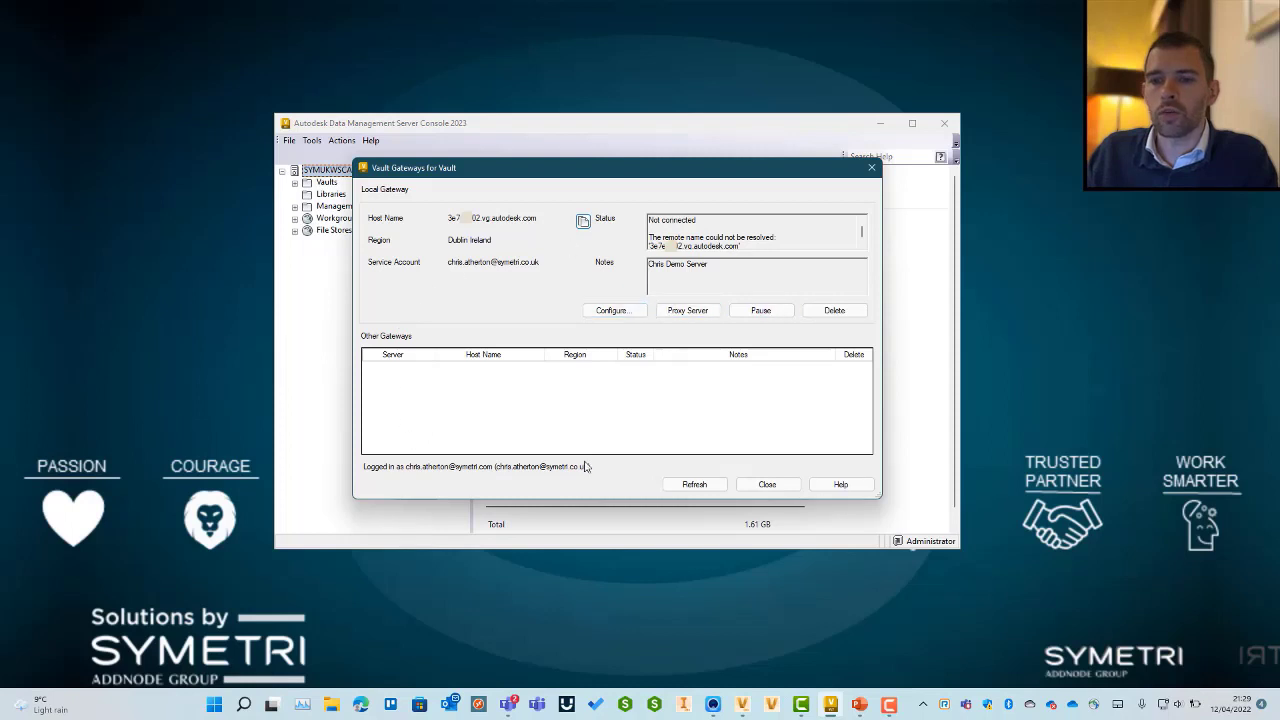
pyautogui.moveTo(612, 326)
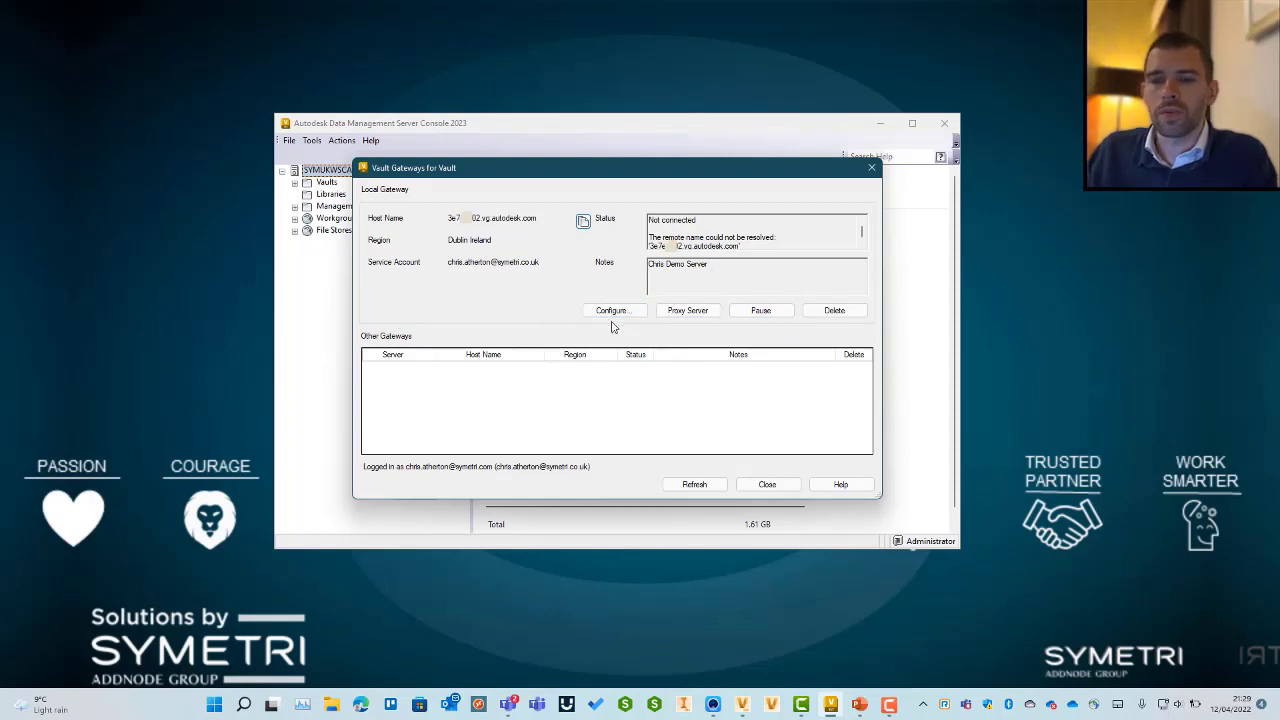
pyautogui.moveTo(616, 312)
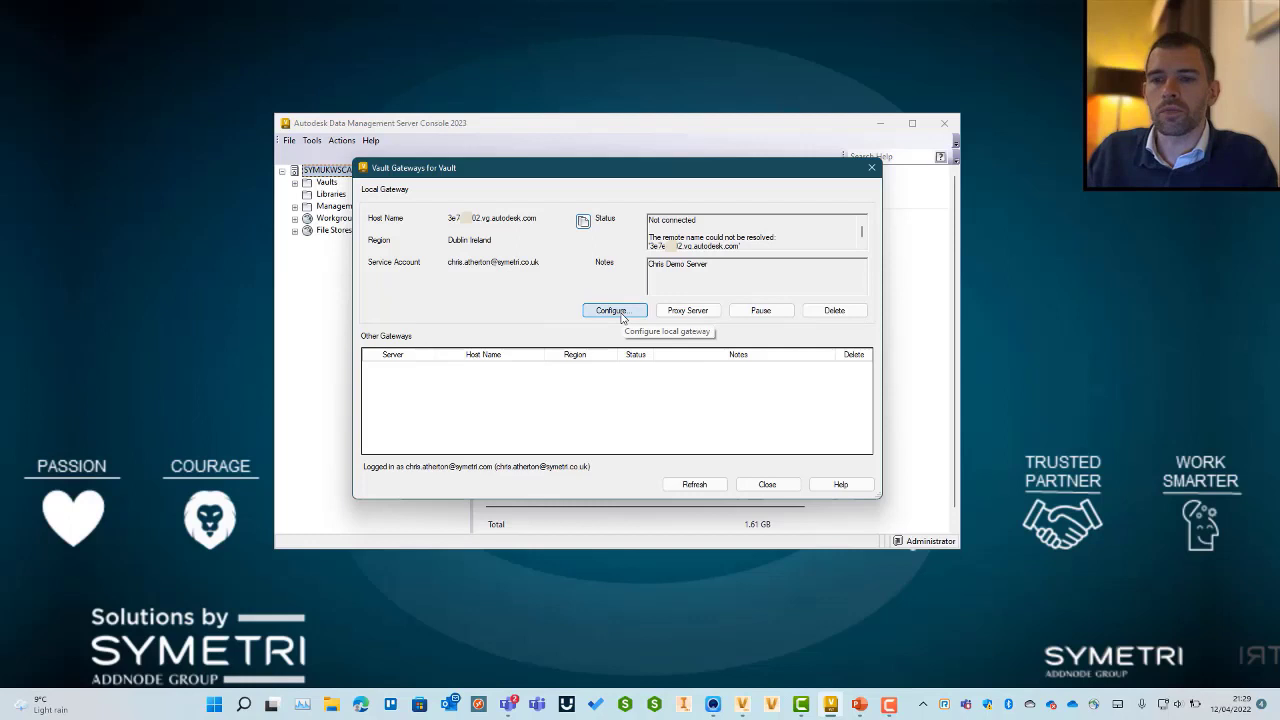
pyautogui.click(614, 310)
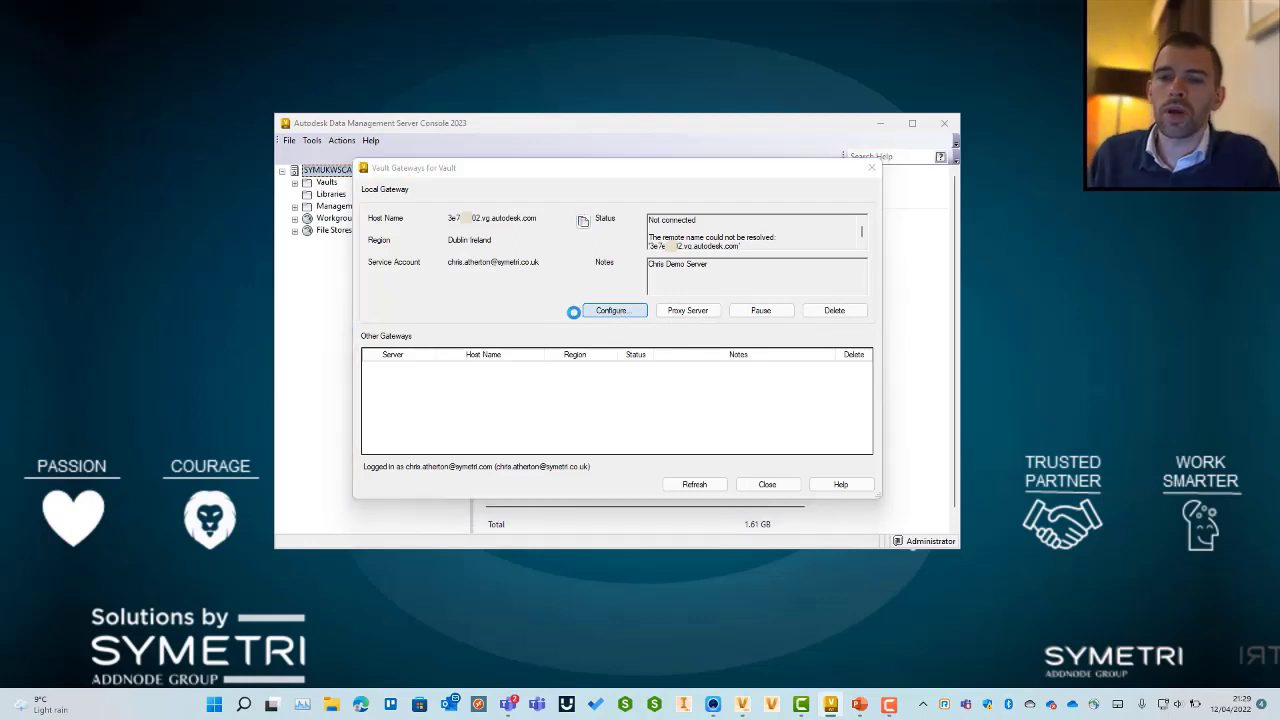
pyautogui.click(612, 308)
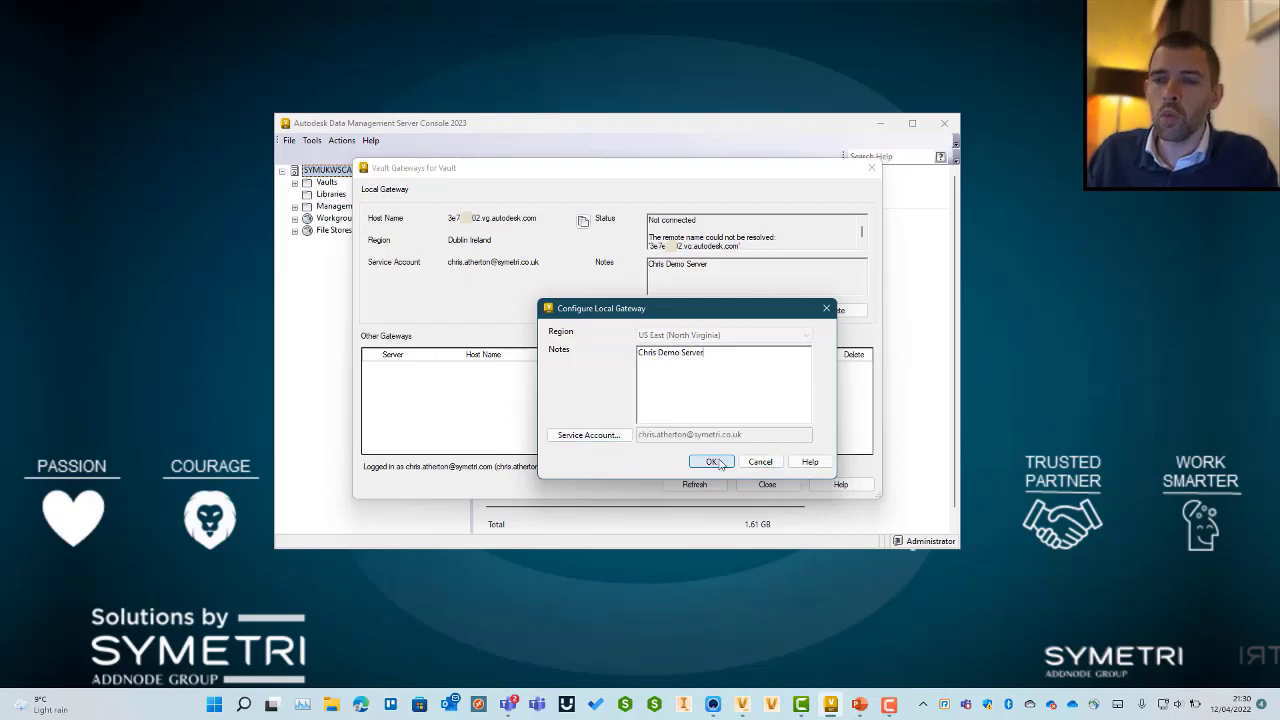
pyautogui.click(712, 460)
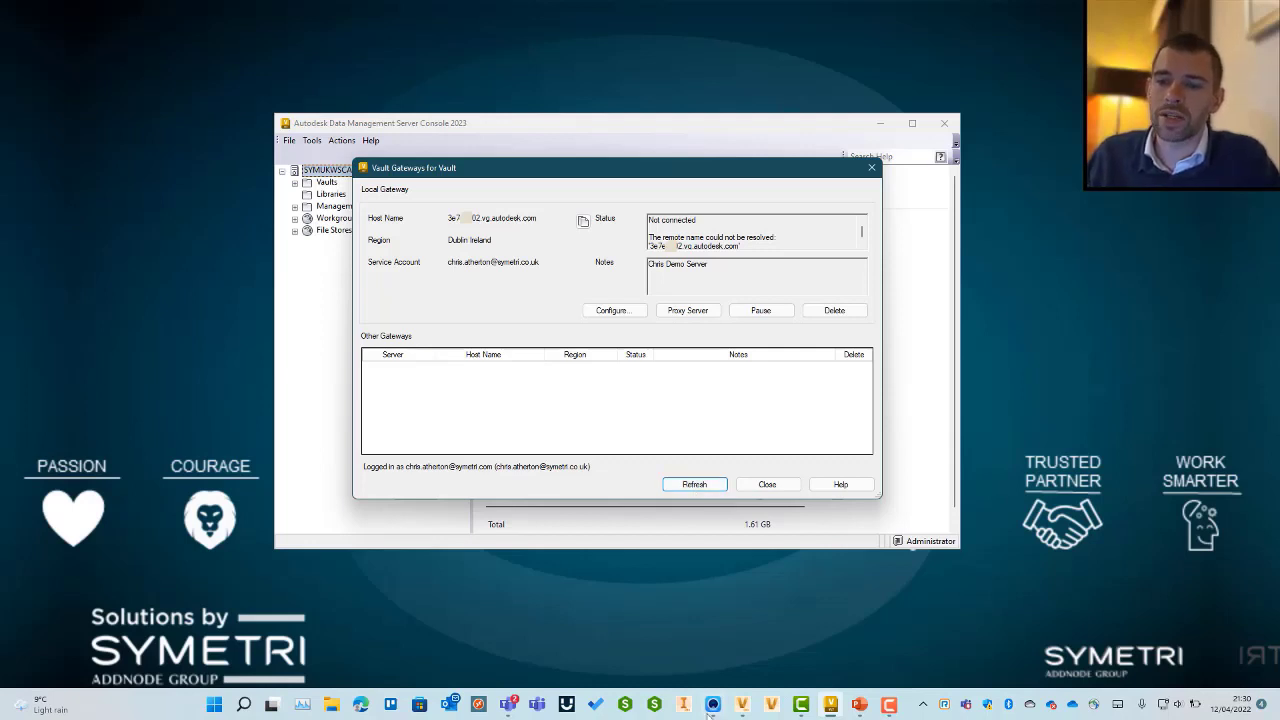
# - Refresh the gateways list so the local gateway status reads Connected
pyautogui.click(694, 484)
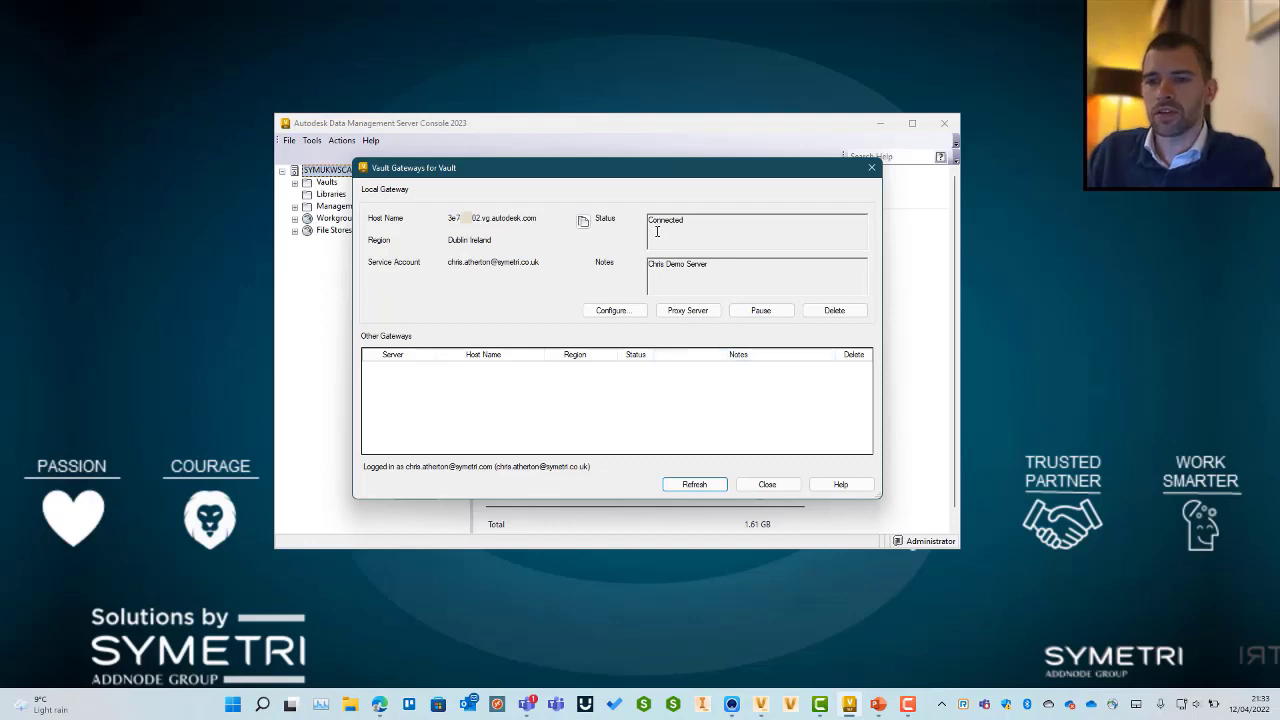
pyautogui.moveTo(768, 318)
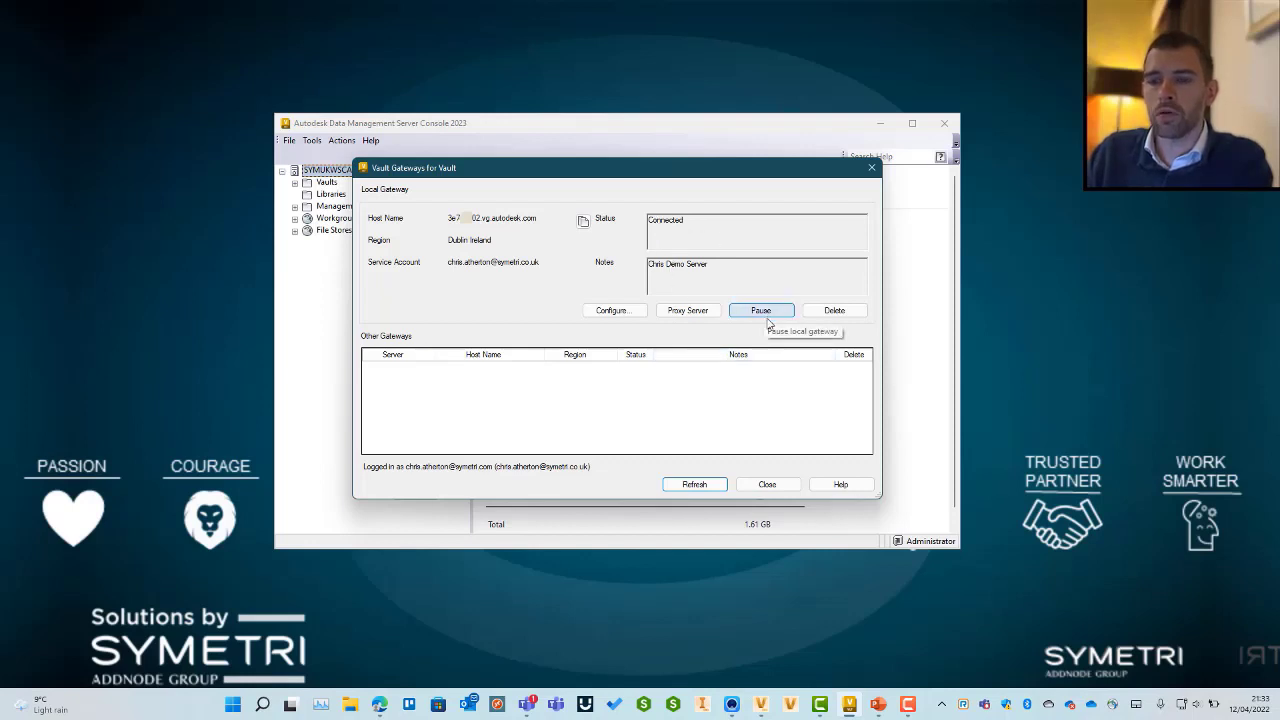
pyautogui.moveTo(712, 340)
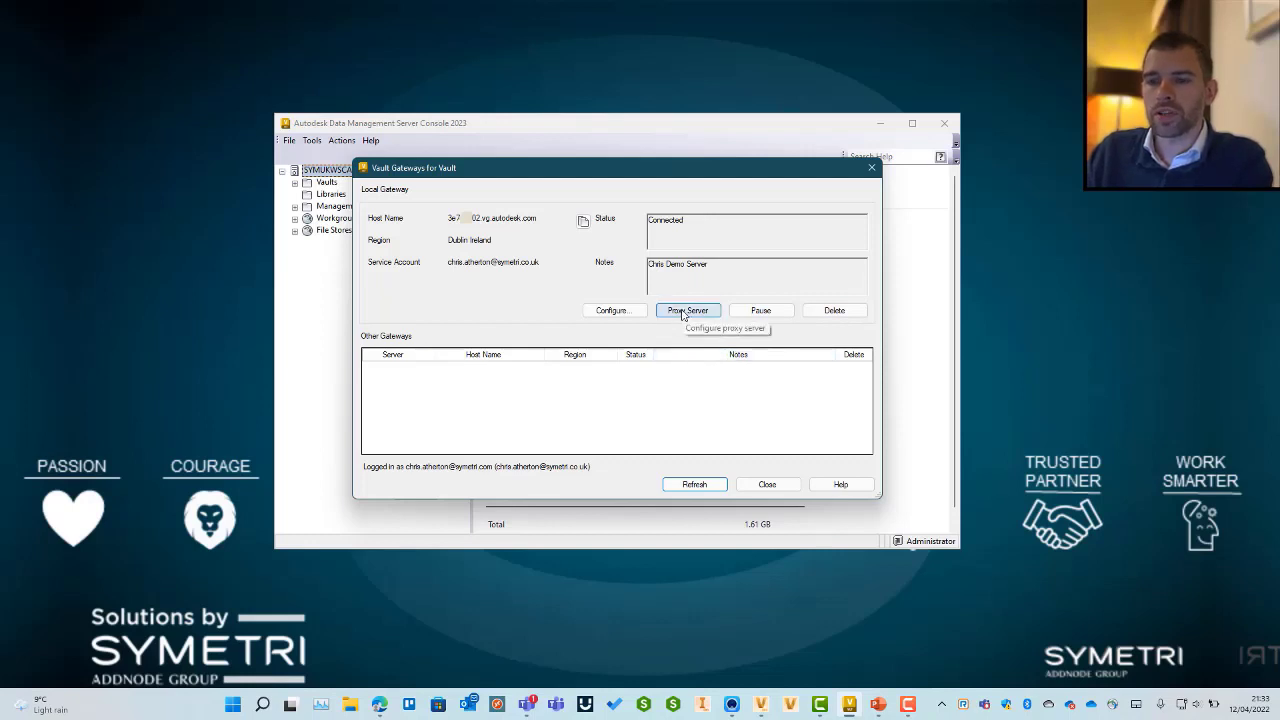
pyautogui.moveTo(668, 428)
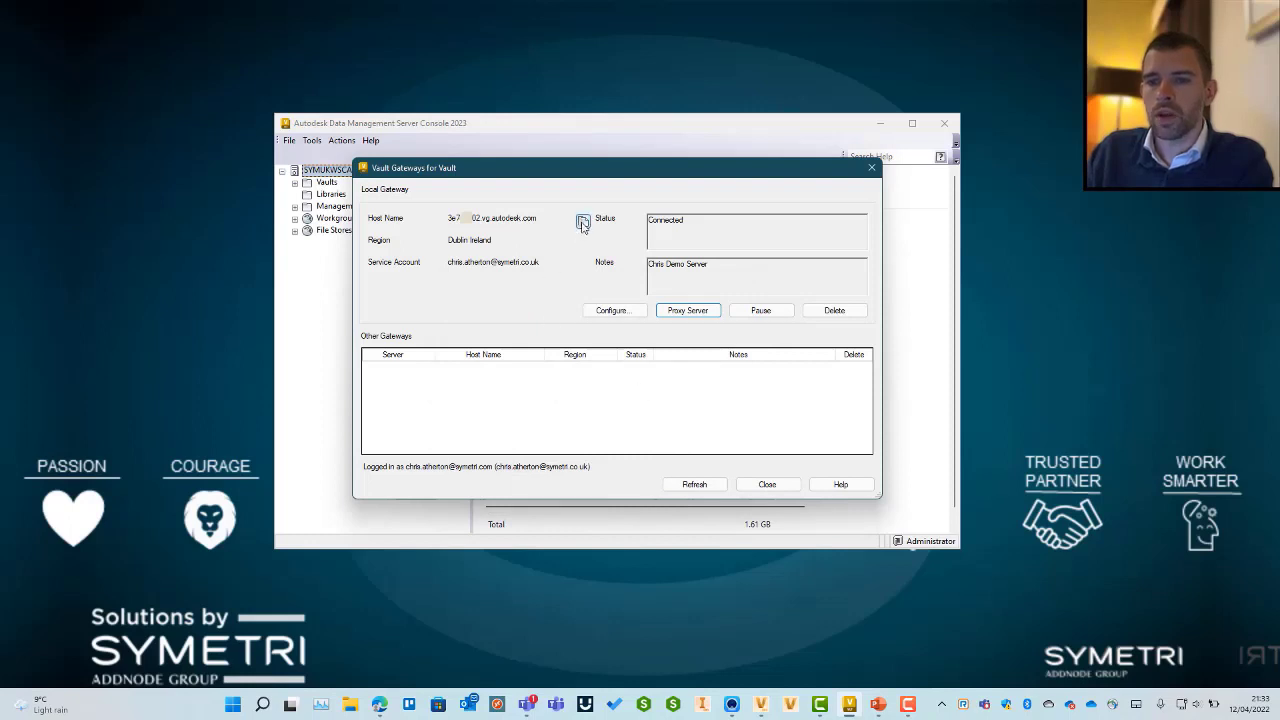
pyautogui.moveTo(448, 416)
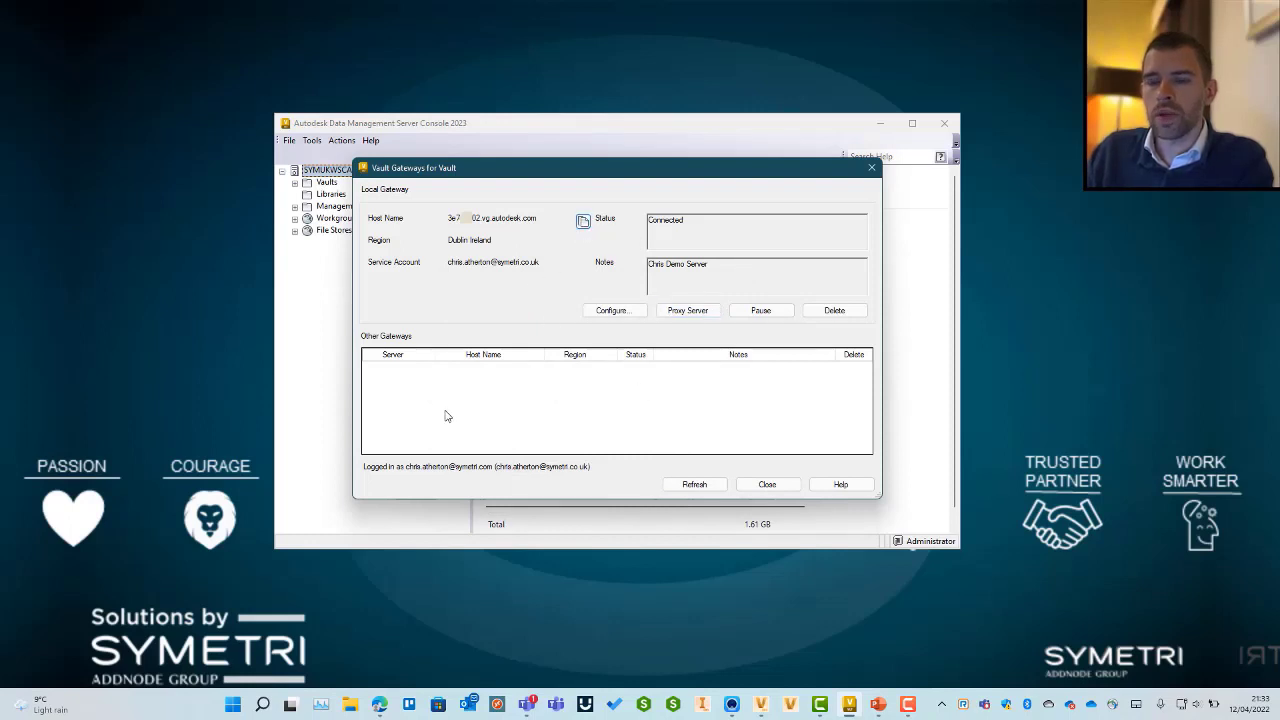
pyautogui.moveTo(512, 412)
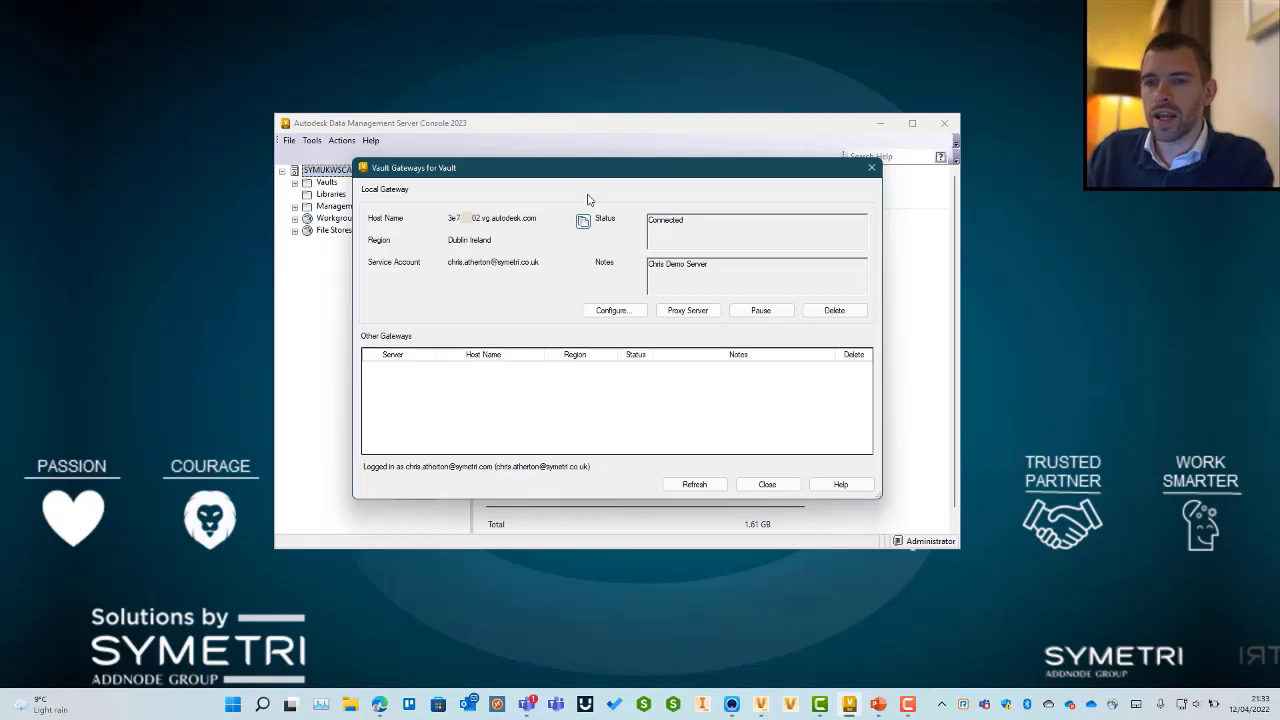
pyautogui.moveTo(680, 640)
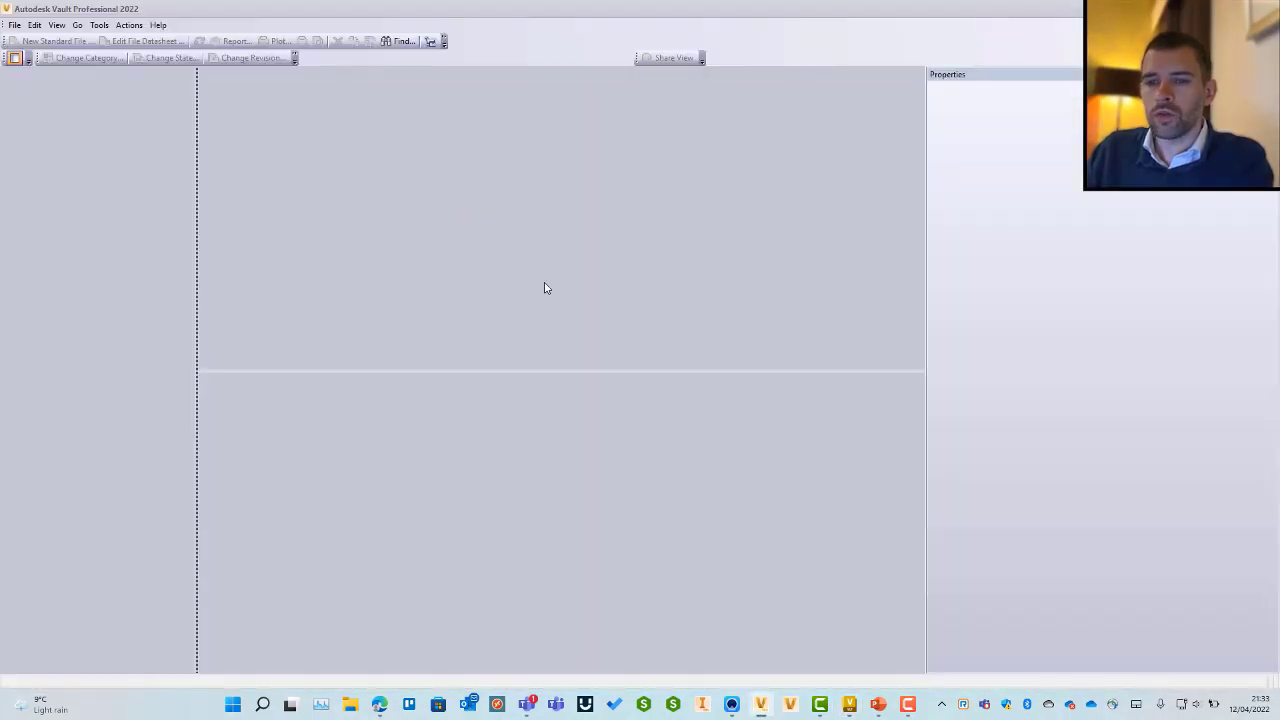
# - Log in with Autodesk ID through the gateway server and acknowledge the enforced working folder notice
pyautogui.click(12, 24)
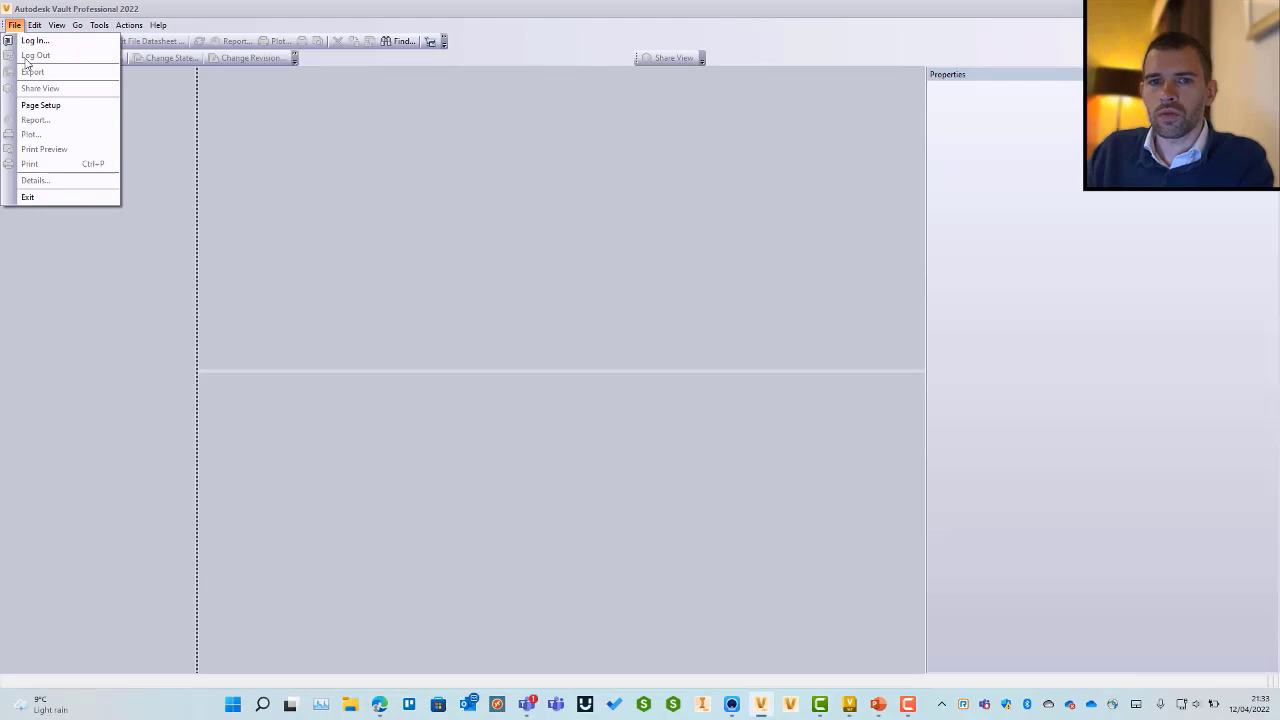
pyautogui.click(32, 44)
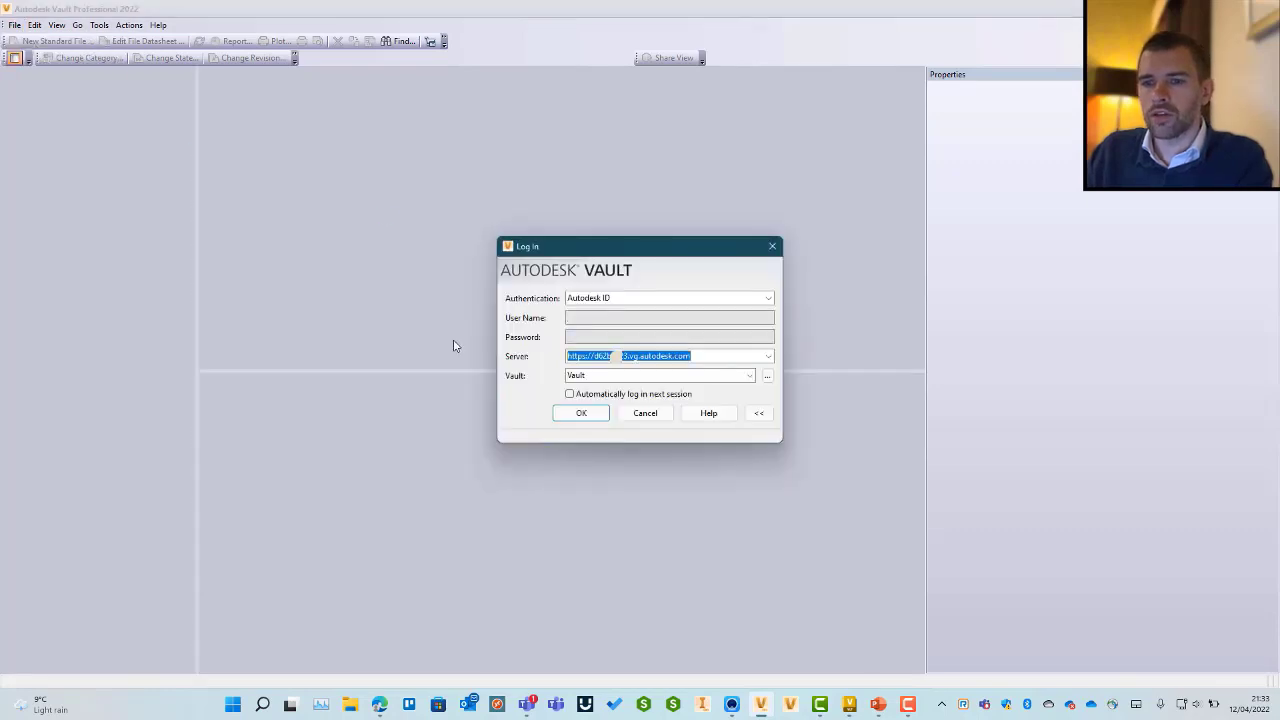
pyautogui.click(580, 412)
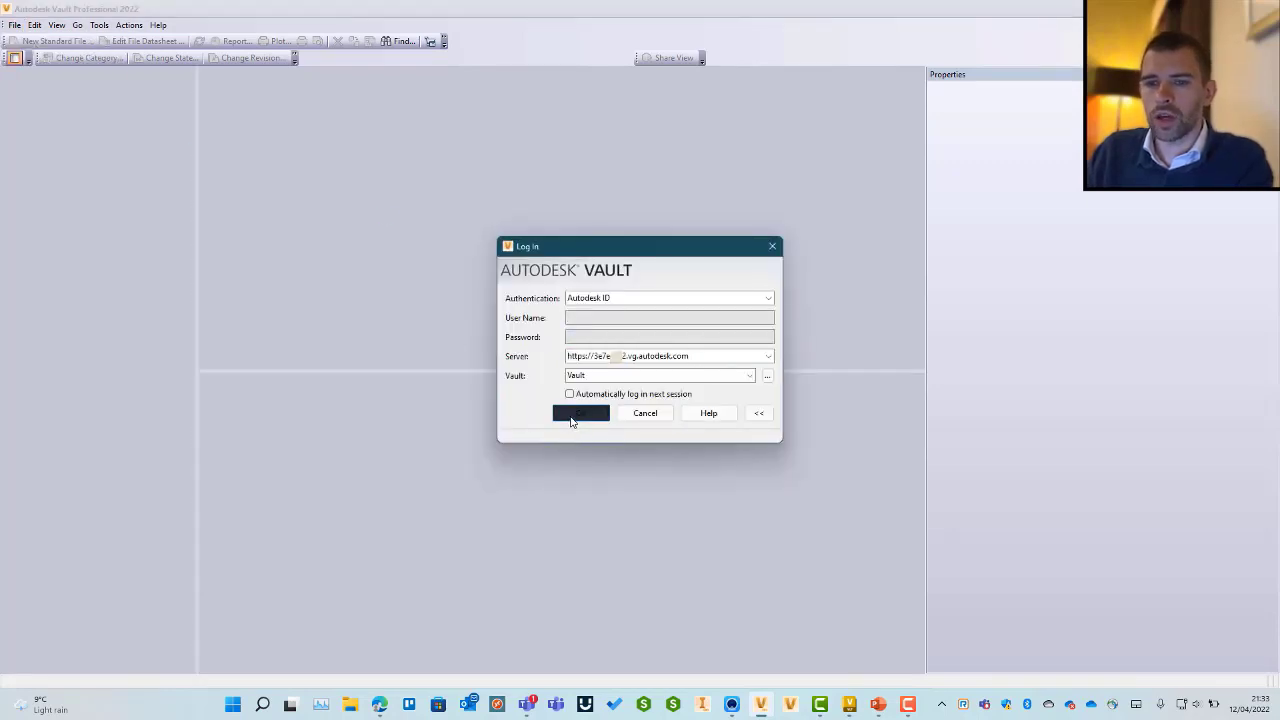
pyautogui.click(580, 412)
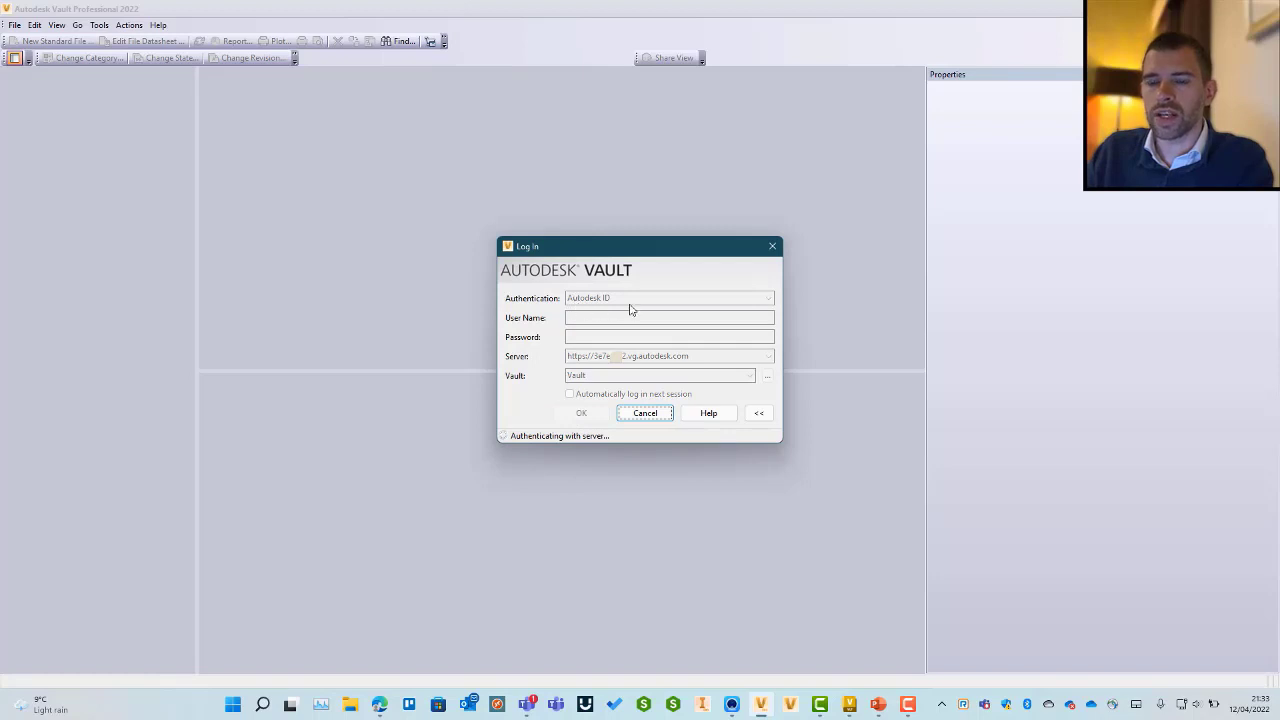
pyautogui.click(644, 412)
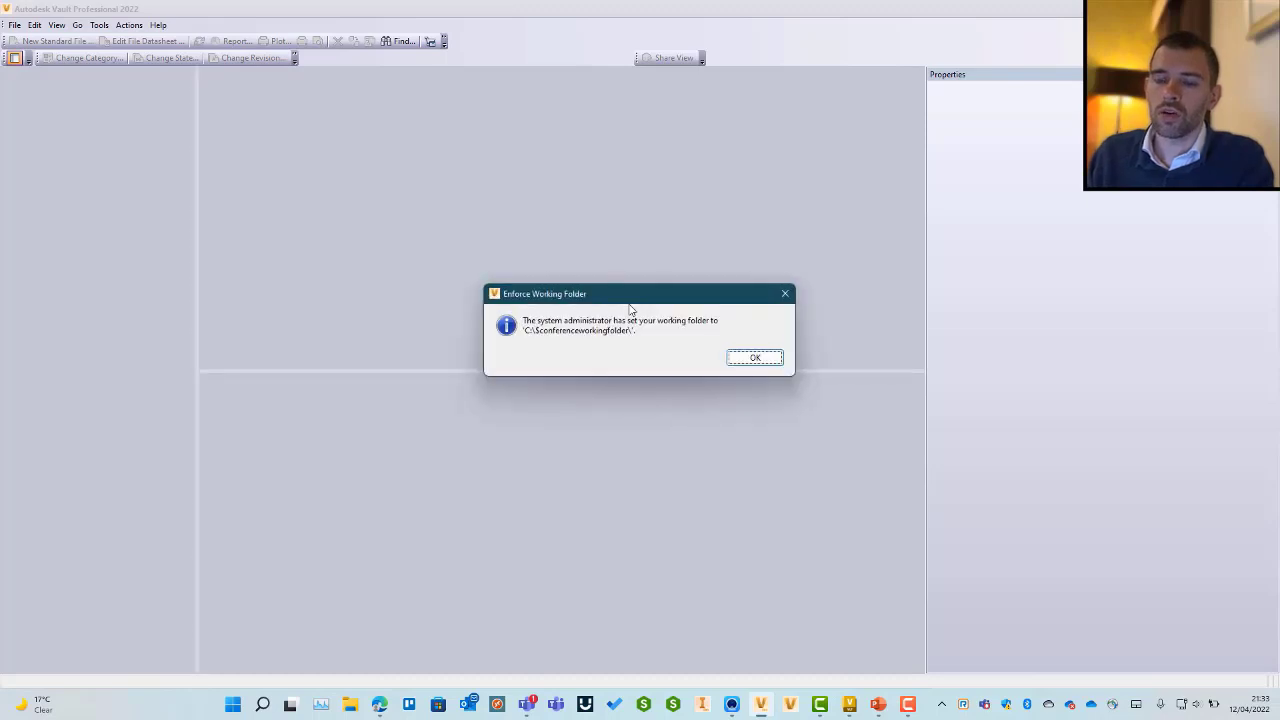
pyautogui.click(754, 356)
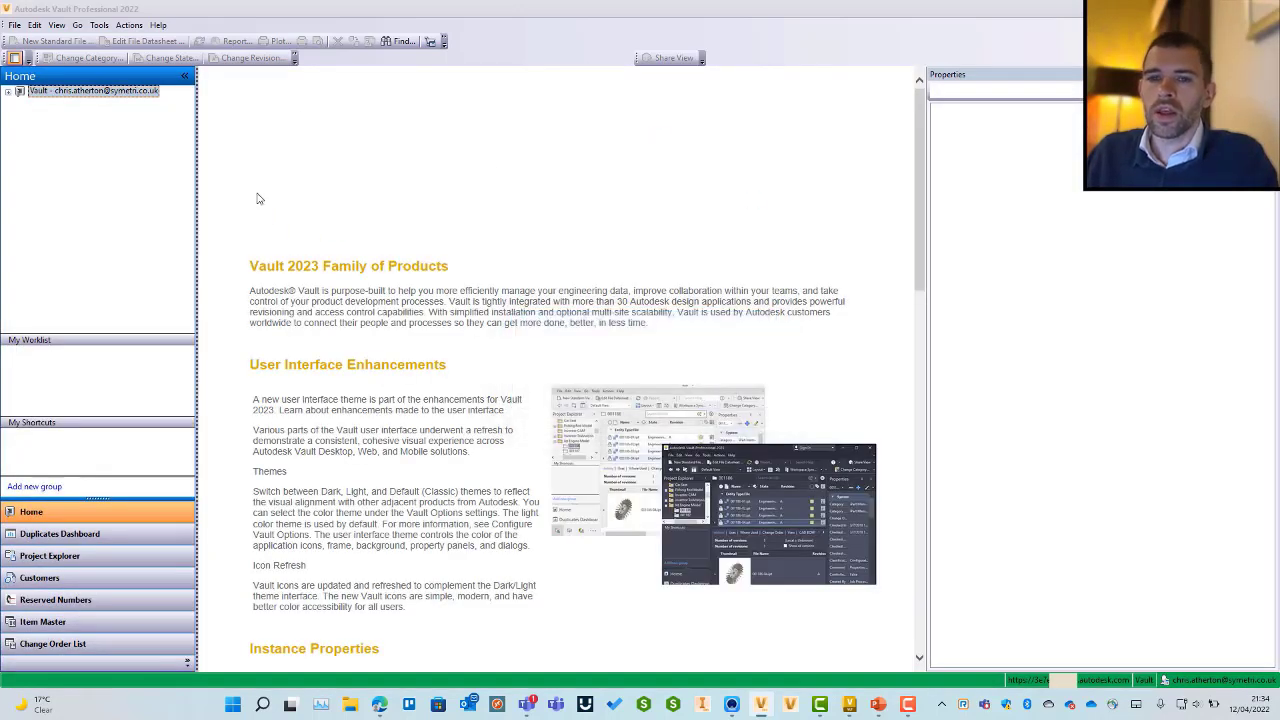
# - Reach User and Group Management from Global Settings and select the Cad Administrator user
pyautogui.click(100, 24)
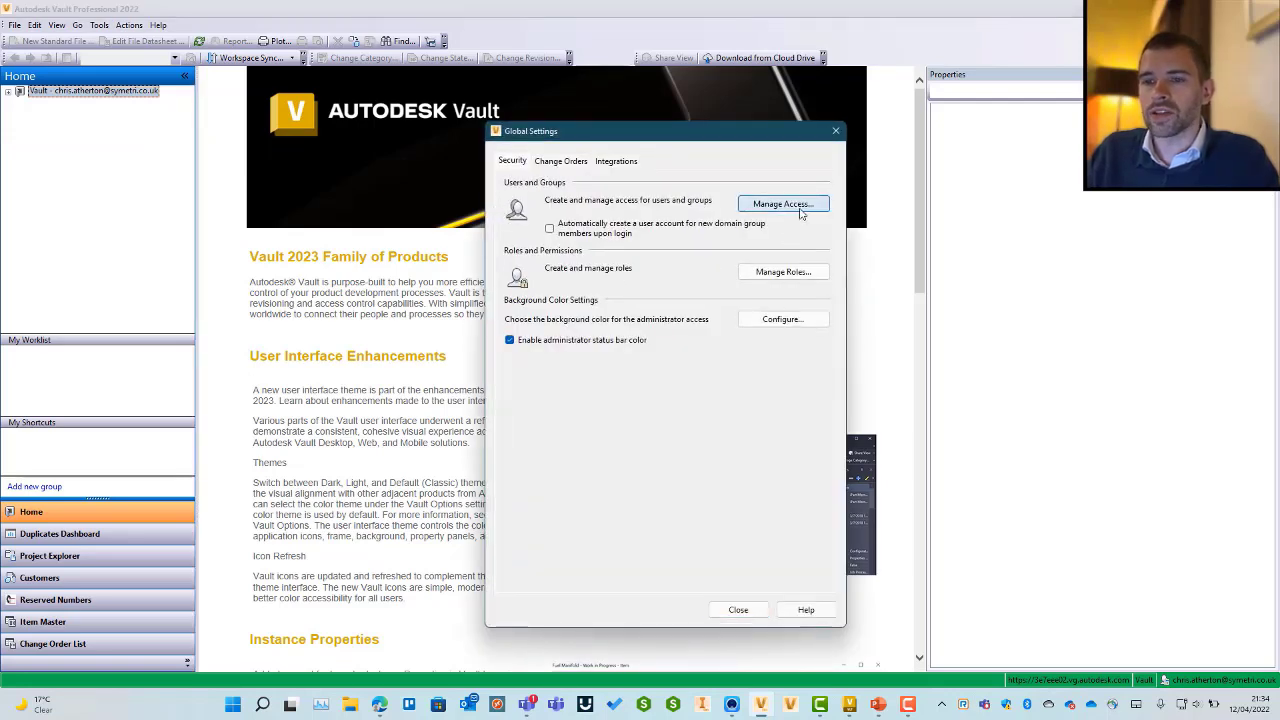
pyautogui.click(784, 204)
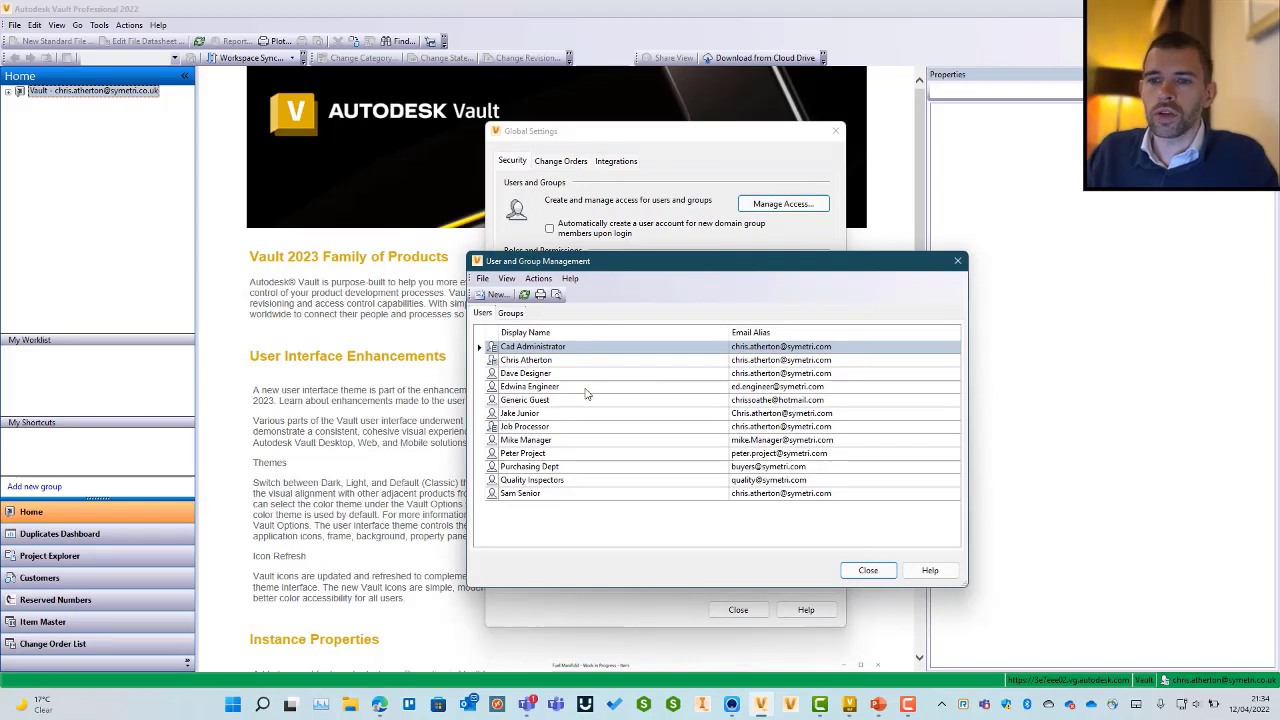
pyautogui.moveTo(584, 388)
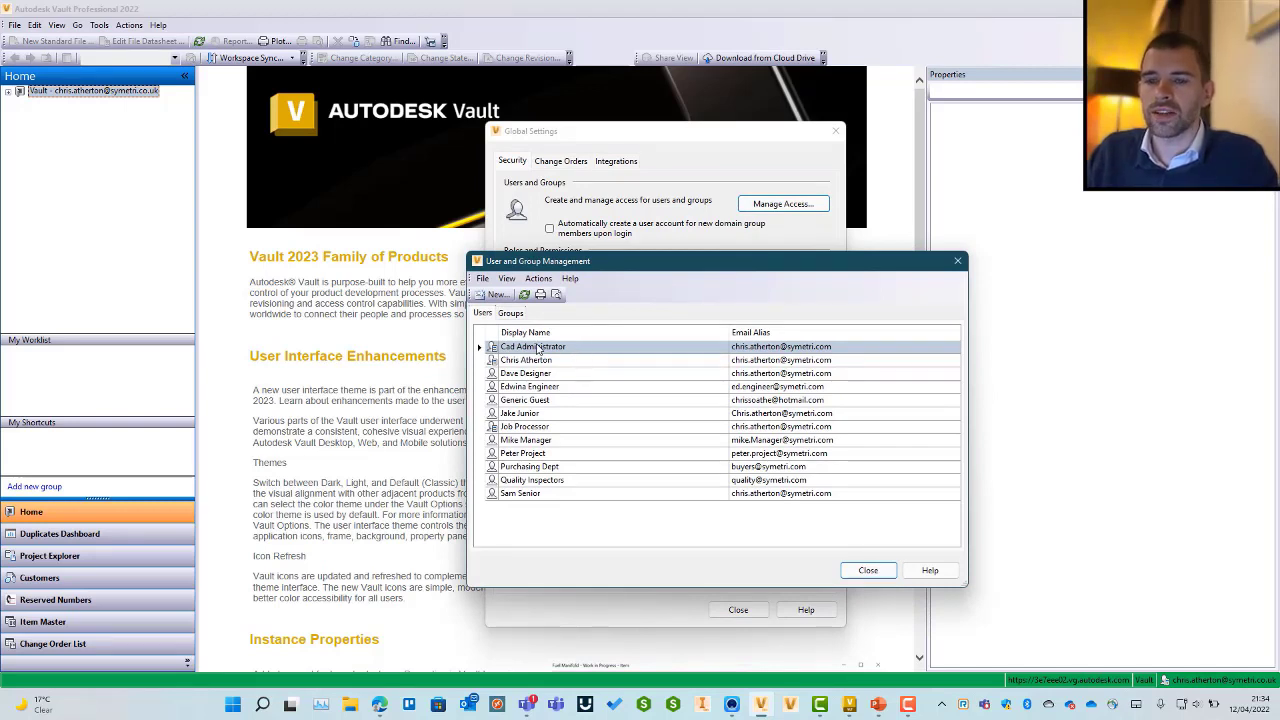
pyautogui.click(532, 346)
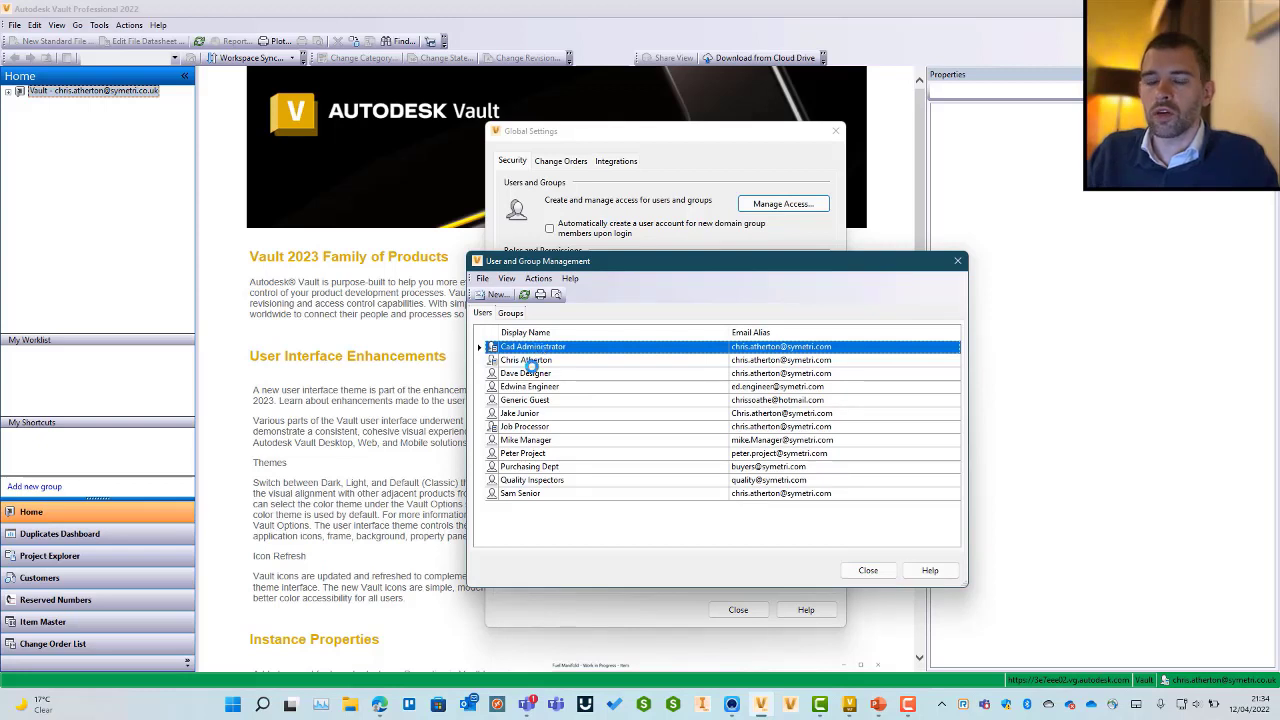
pyautogui.doubleClick(532, 346)
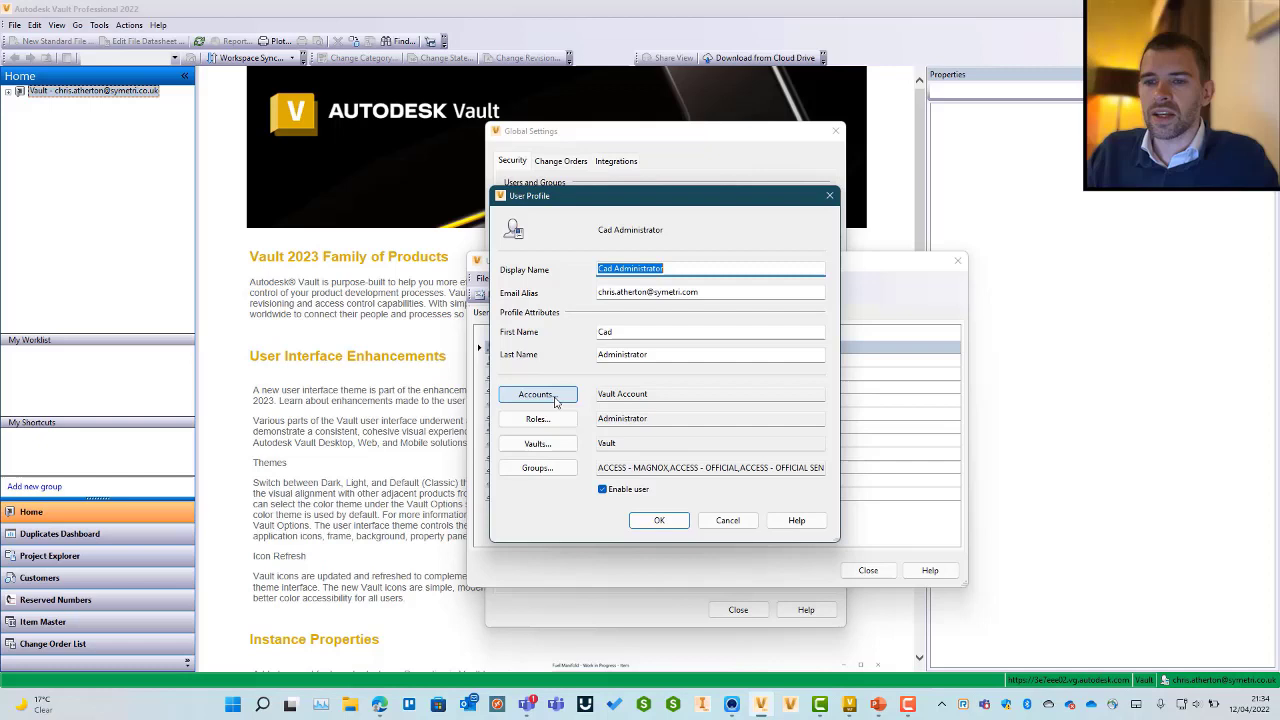
pyautogui.click(536, 394)
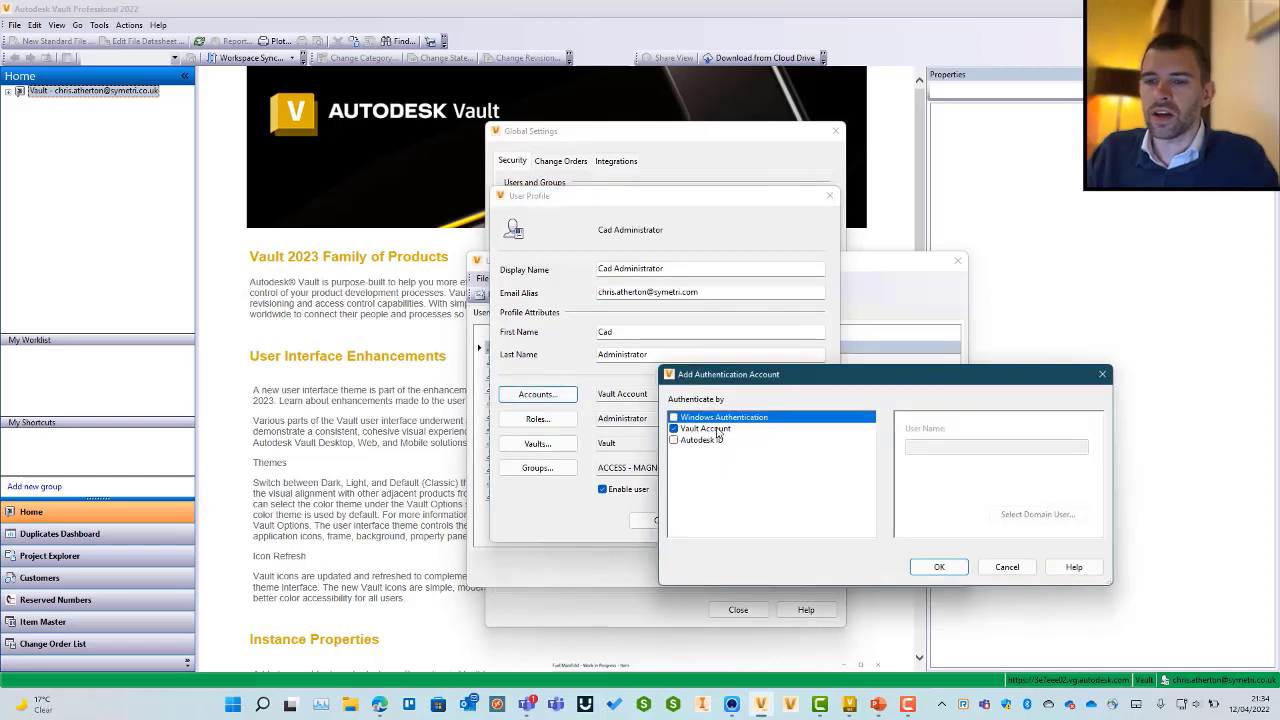
pyautogui.click(700, 440)
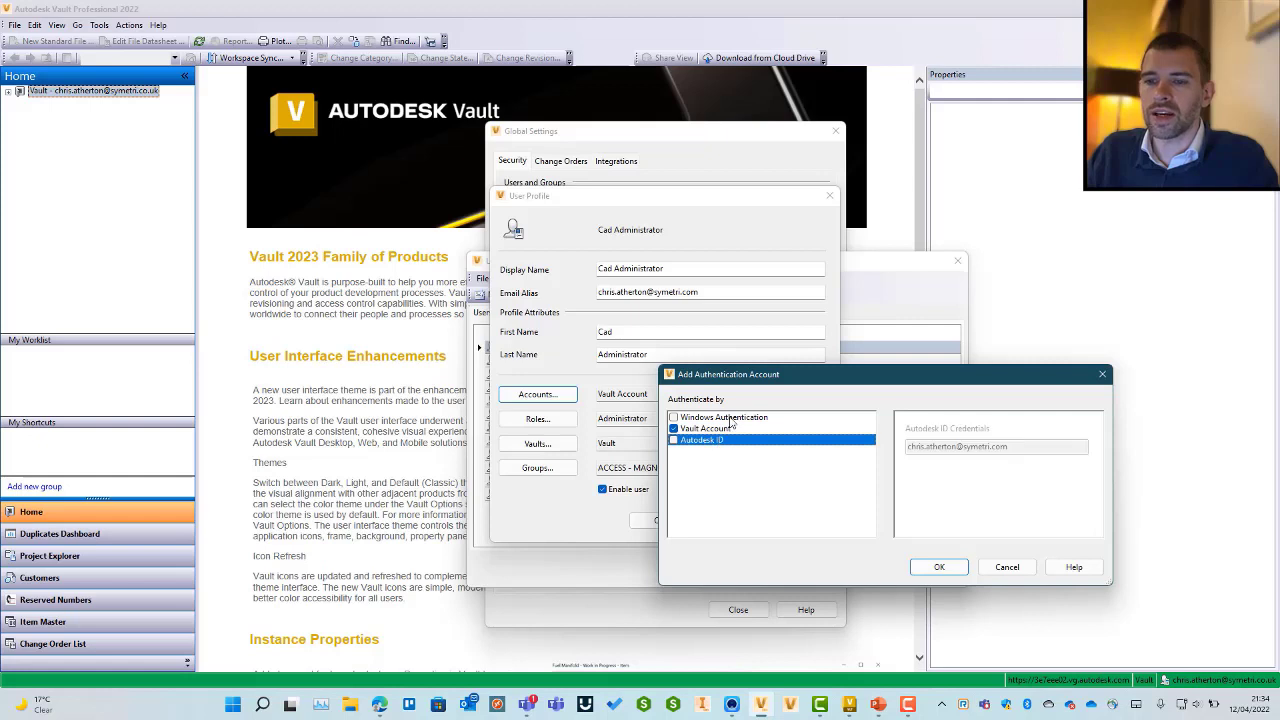
pyautogui.click(724, 418)
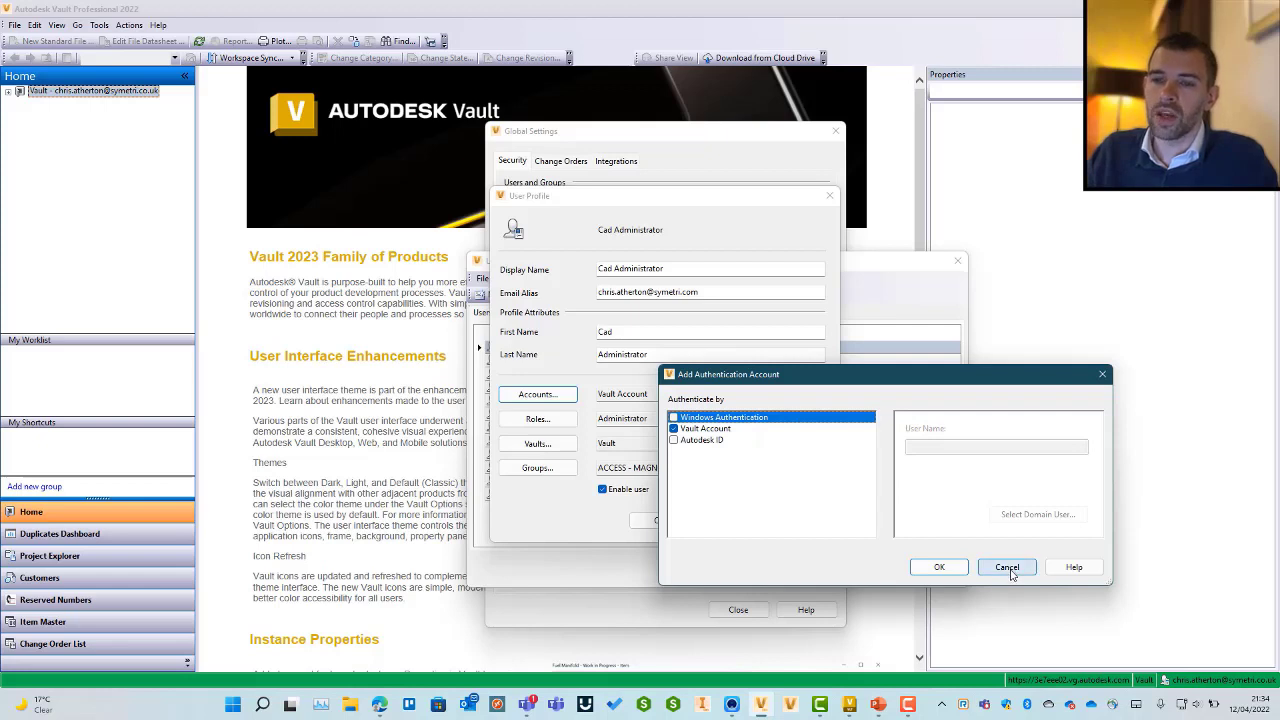
pyautogui.click(1006, 566)
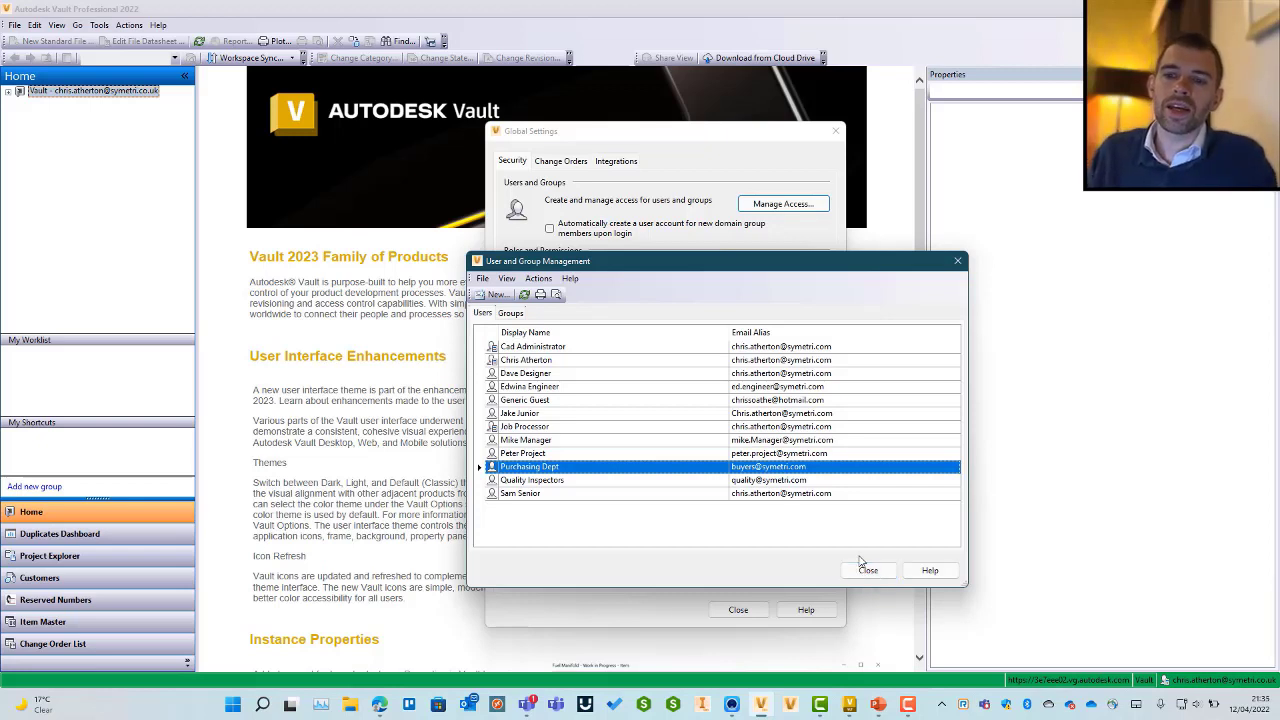
pyautogui.moveTo(868, 562)
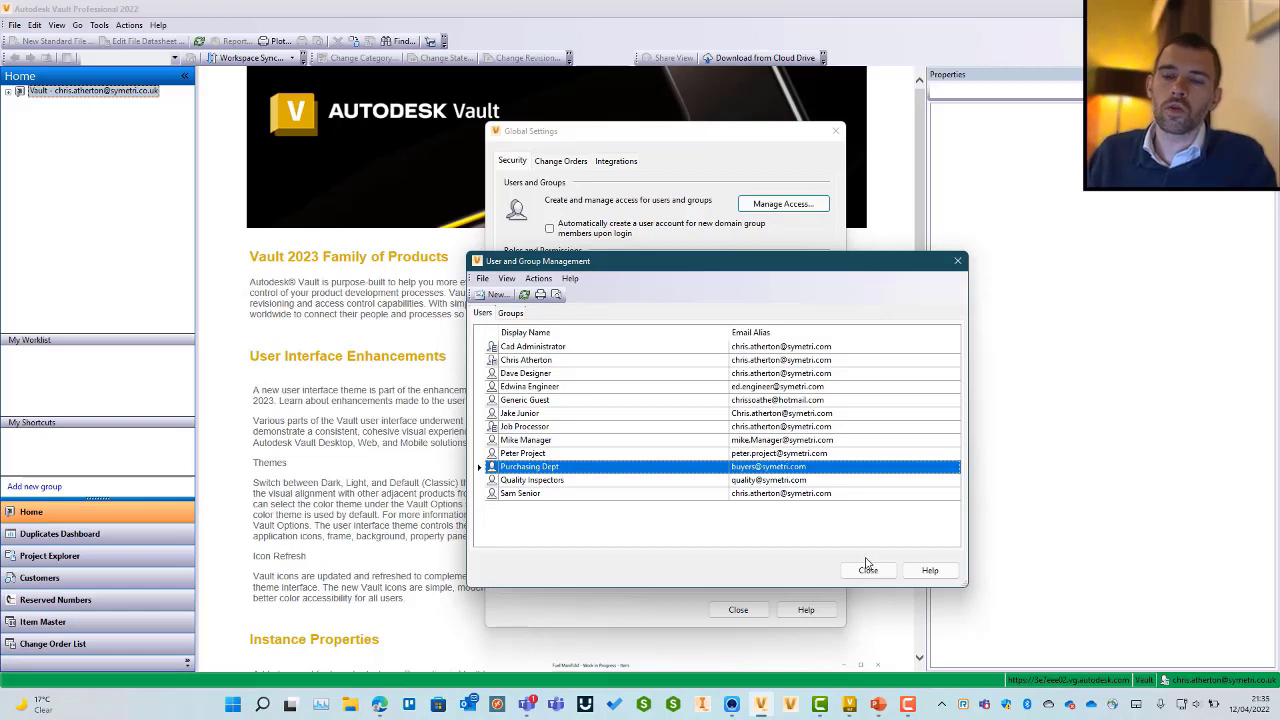